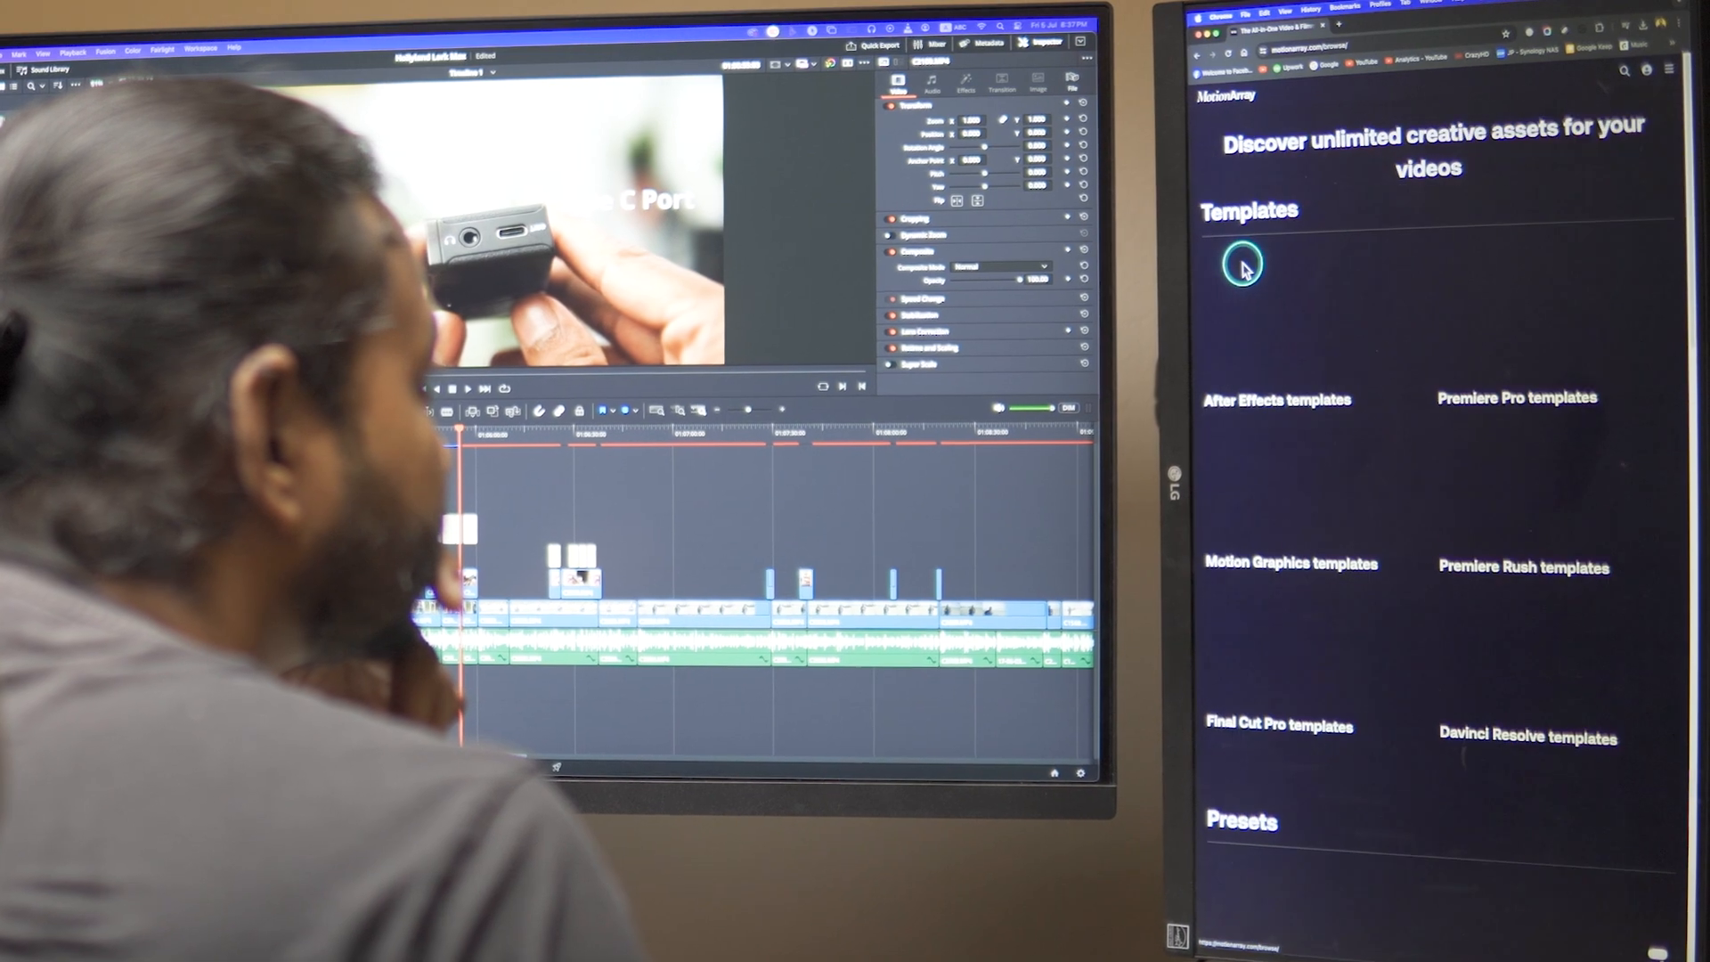
# Scroll through Motion Array's Templates and Presets categories.
pyautogui.scroll(-3)
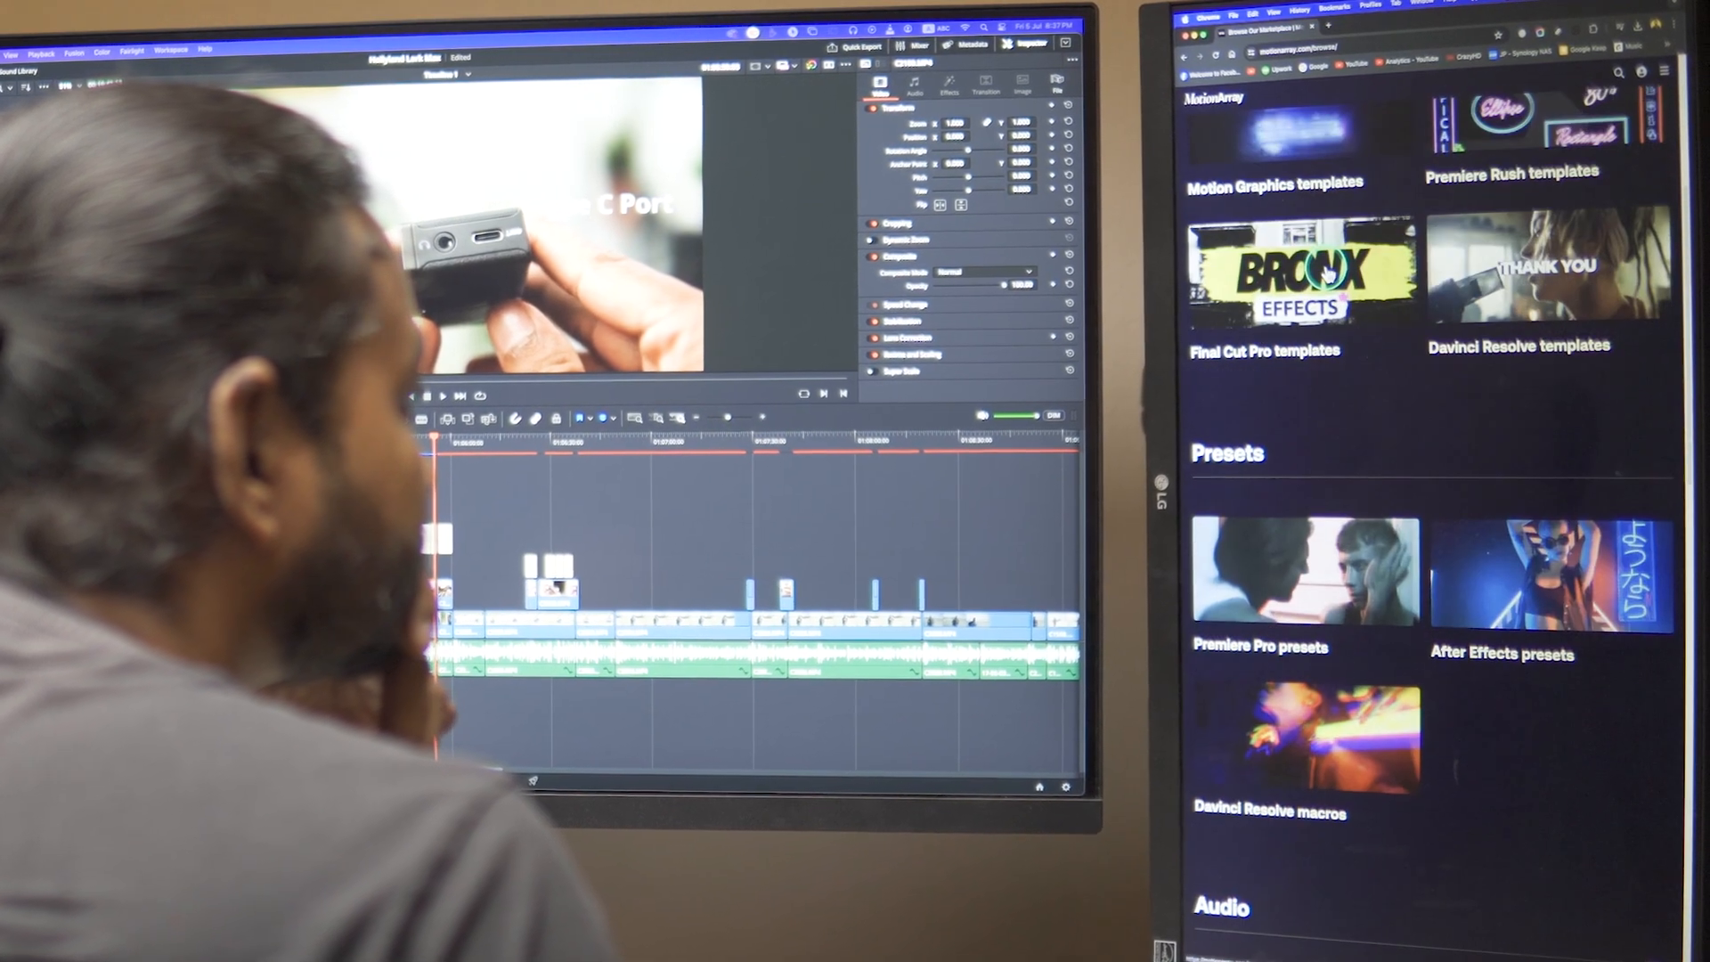
pyautogui.scroll(-3)
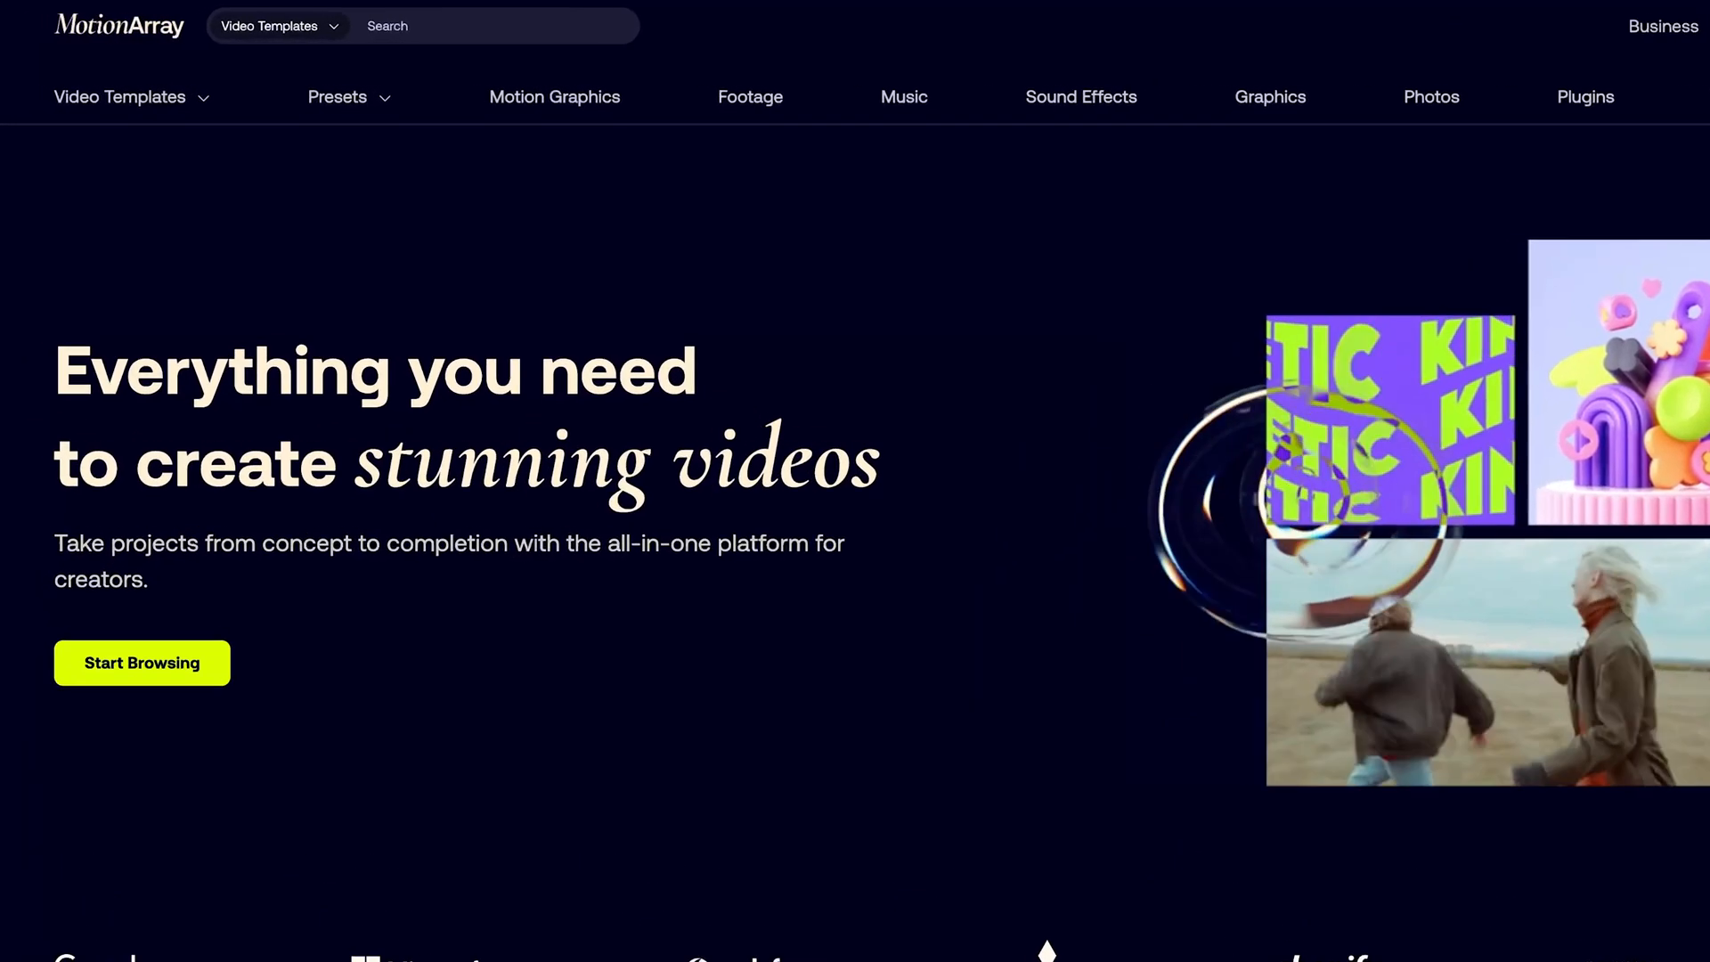
# Browse Motion Array's DaVinci Resolve video templates, then the Music and Graphics libraries.
pyautogui.click(120, 96)
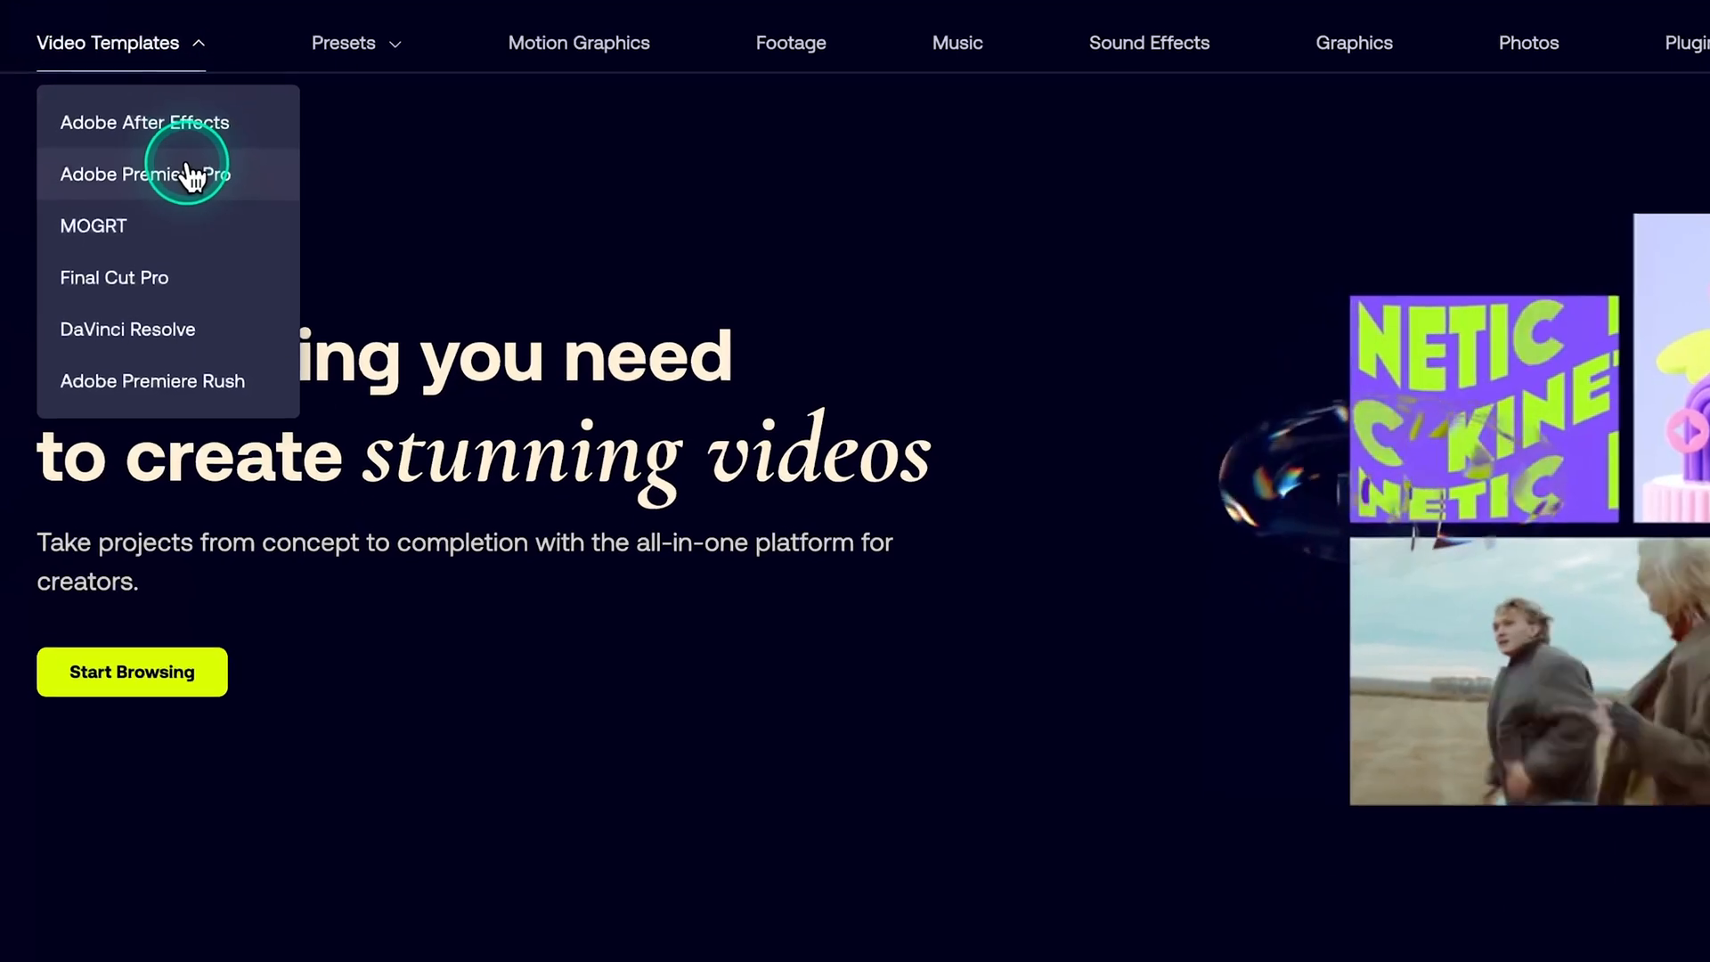
pyautogui.moveTo(207, 347)
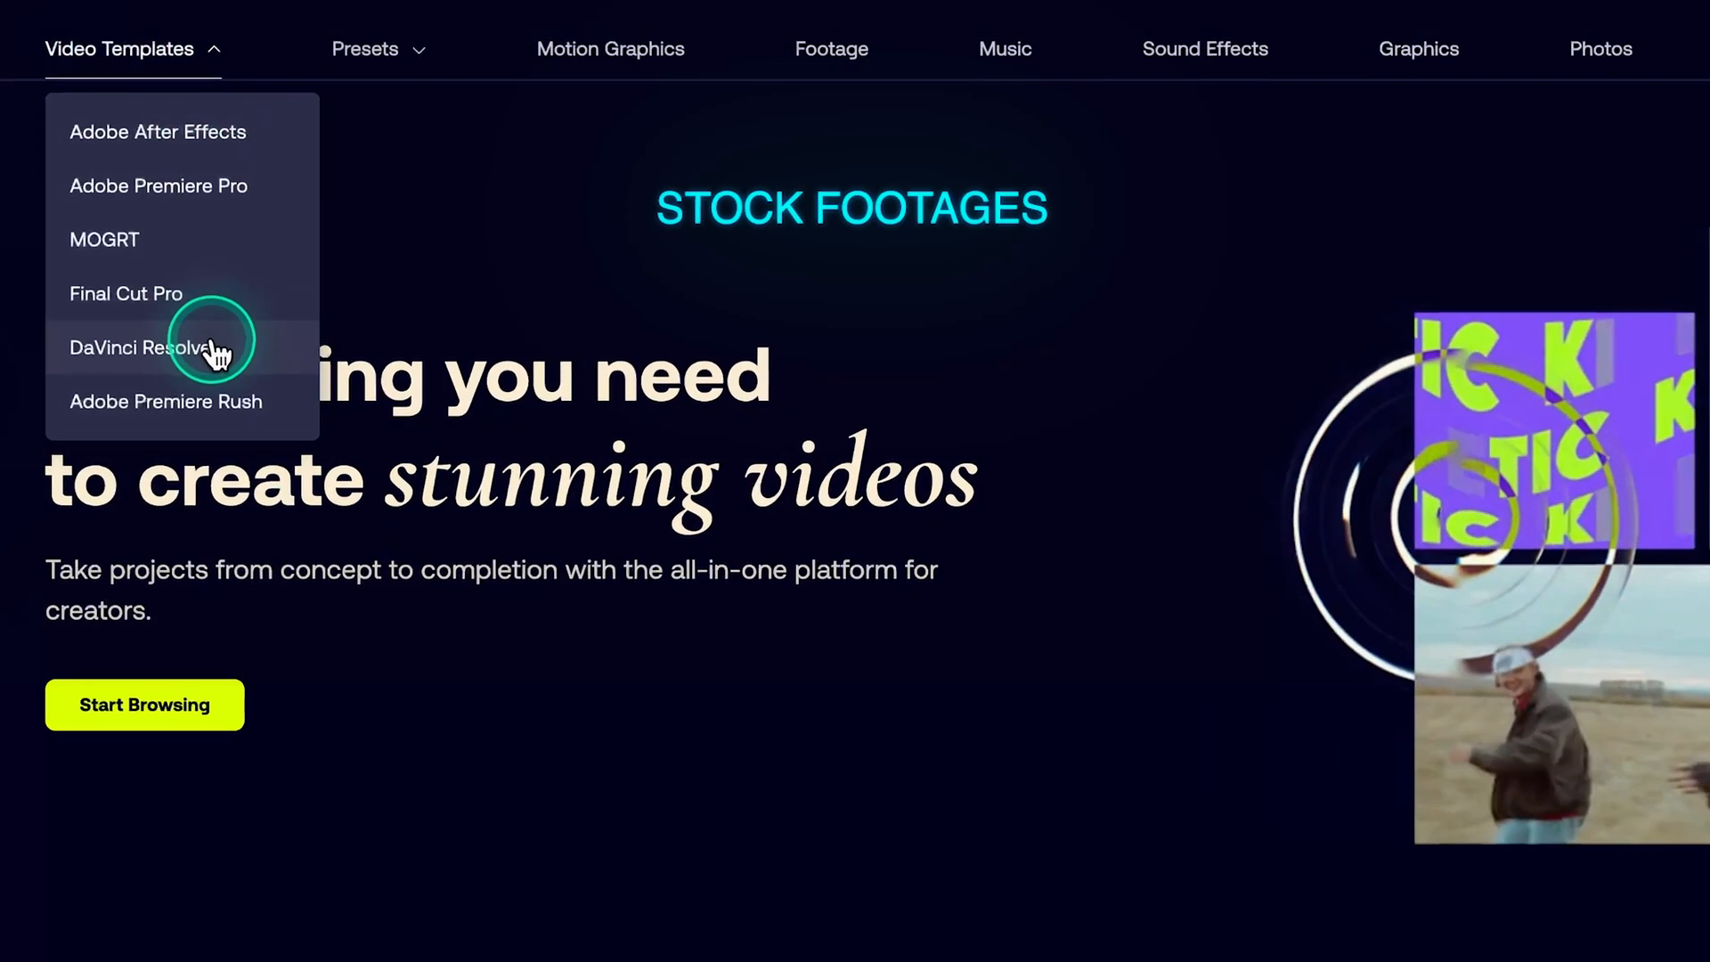
pyautogui.click(143, 346)
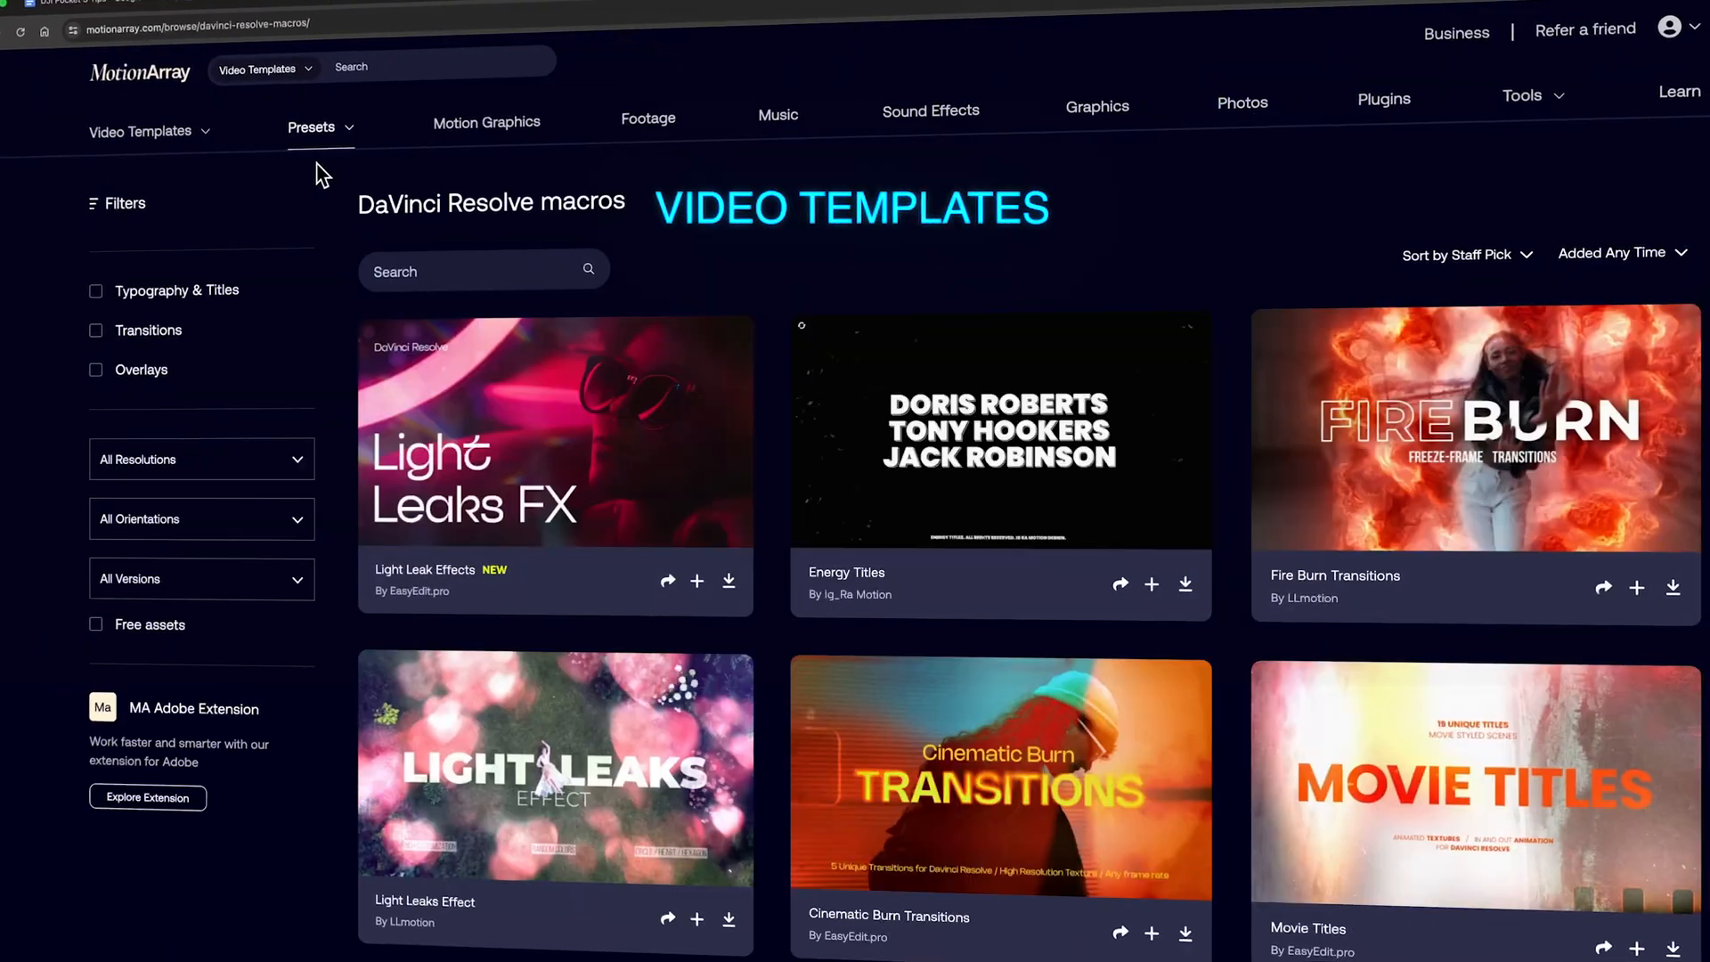
pyautogui.click(777, 112)
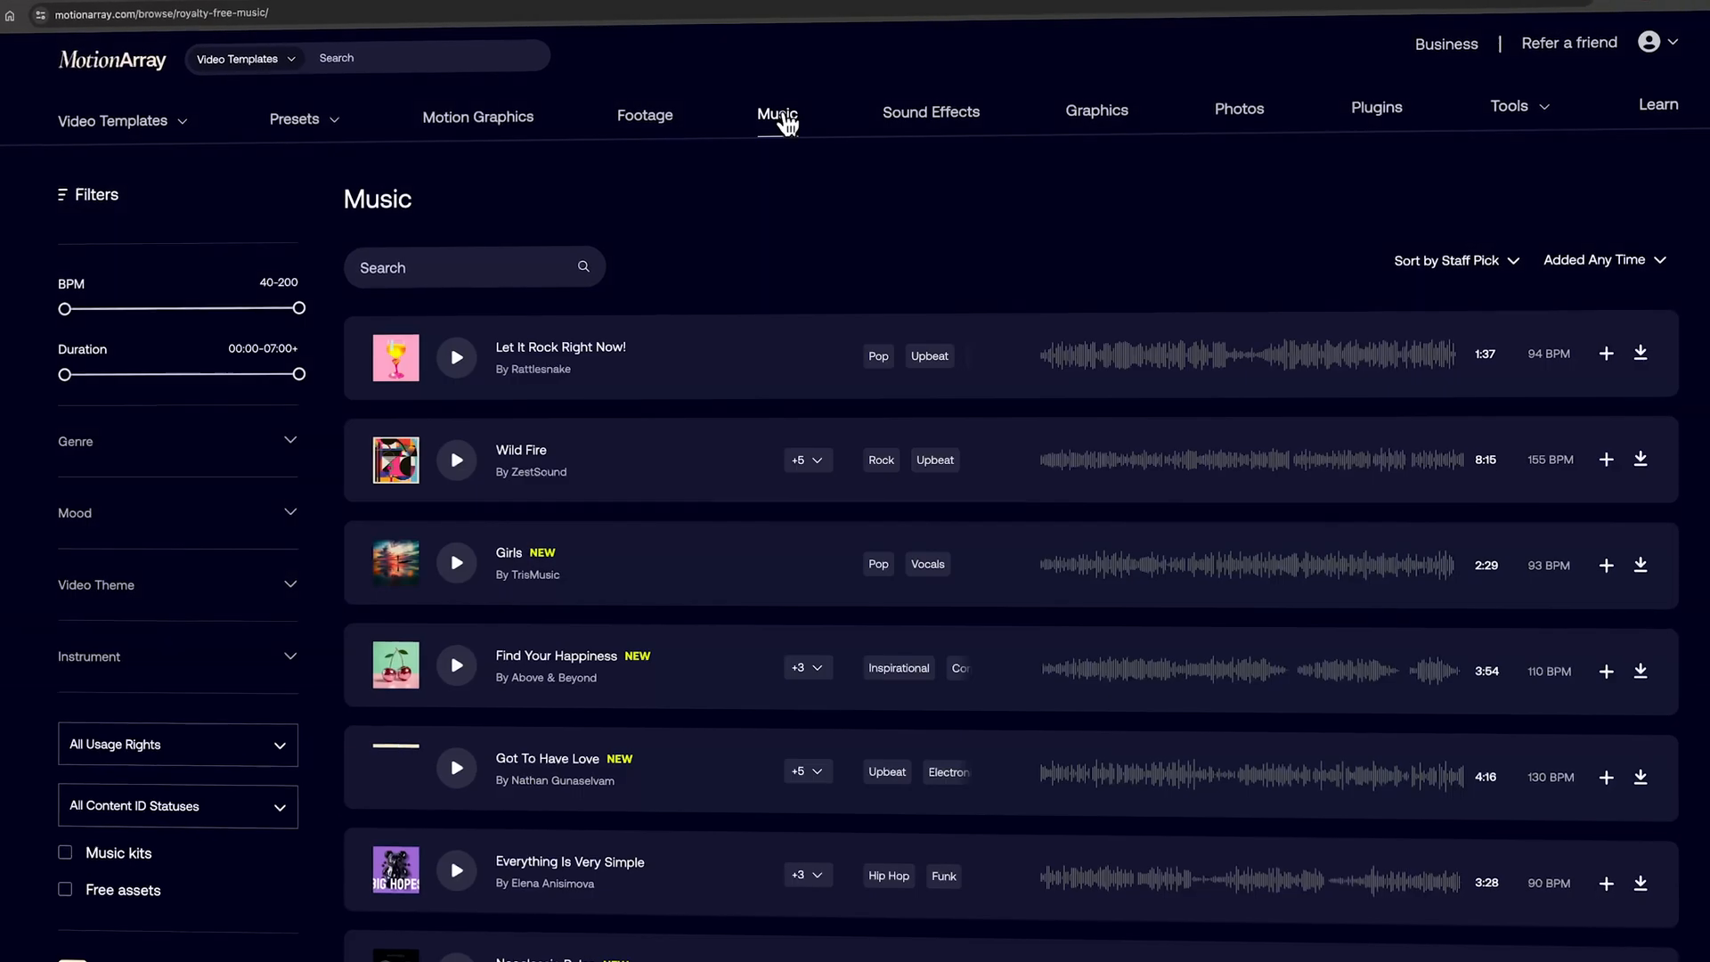
pyautogui.click(1096, 113)
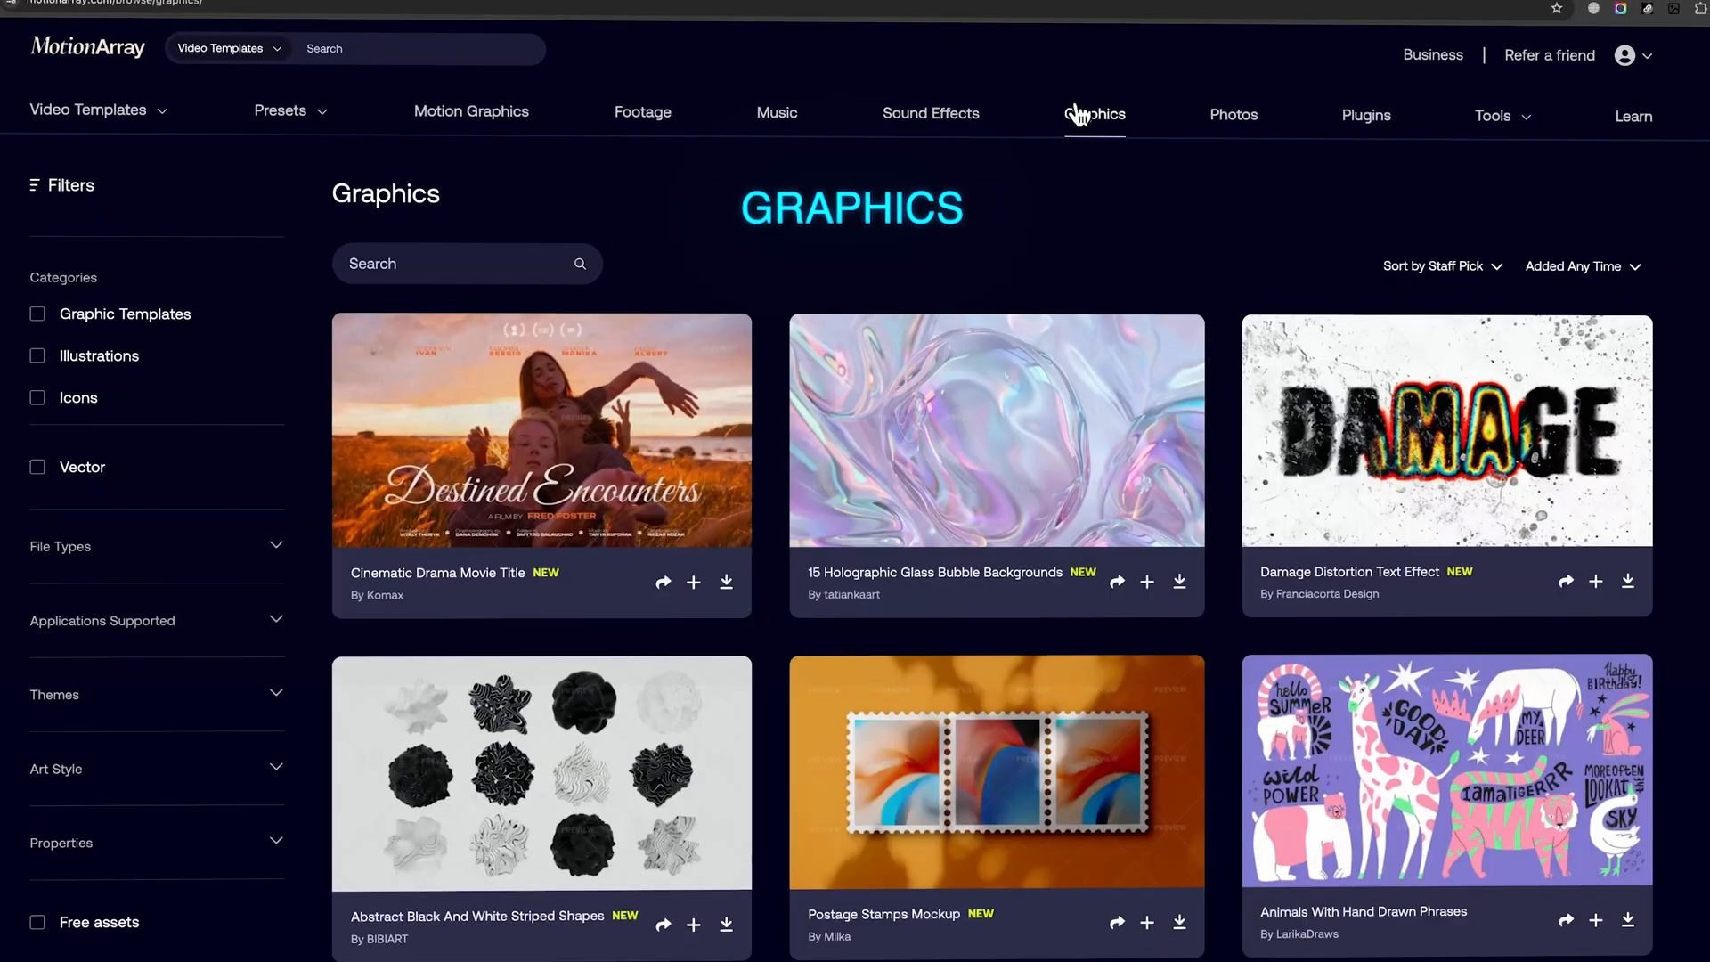
pyautogui.click(1365, 116)
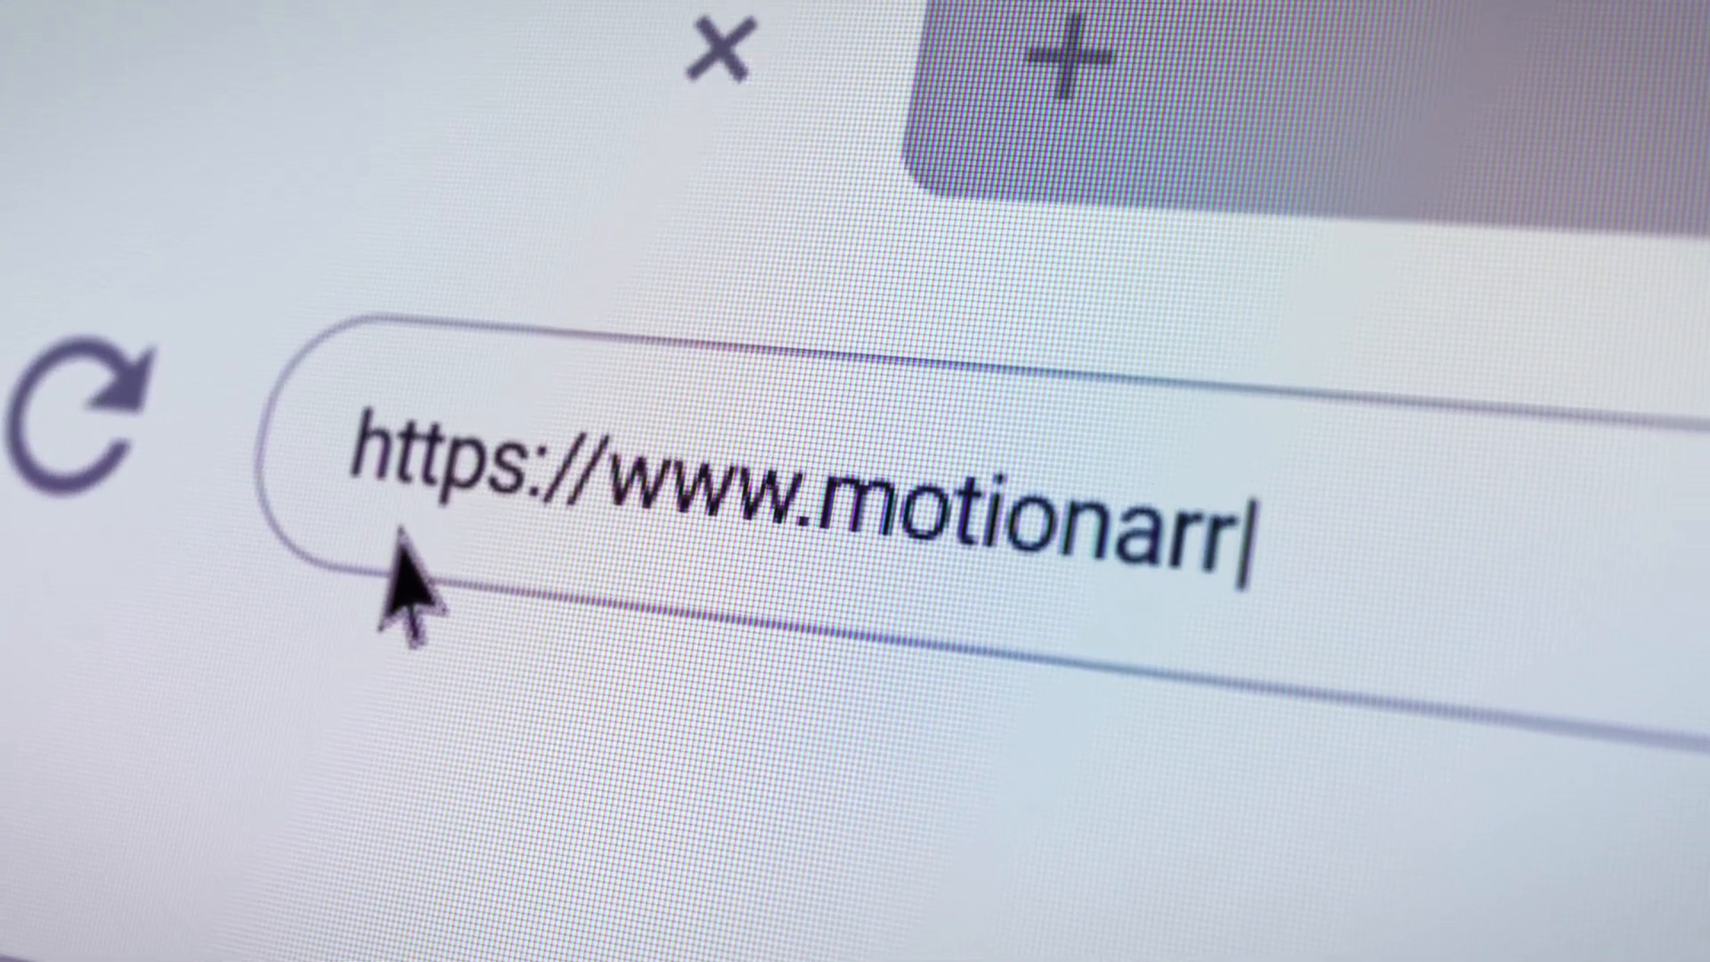
# Go to motionarray.com and scroll to the Annual, Monthly, Team and Business plans.
pyautogui.write('ay.com')
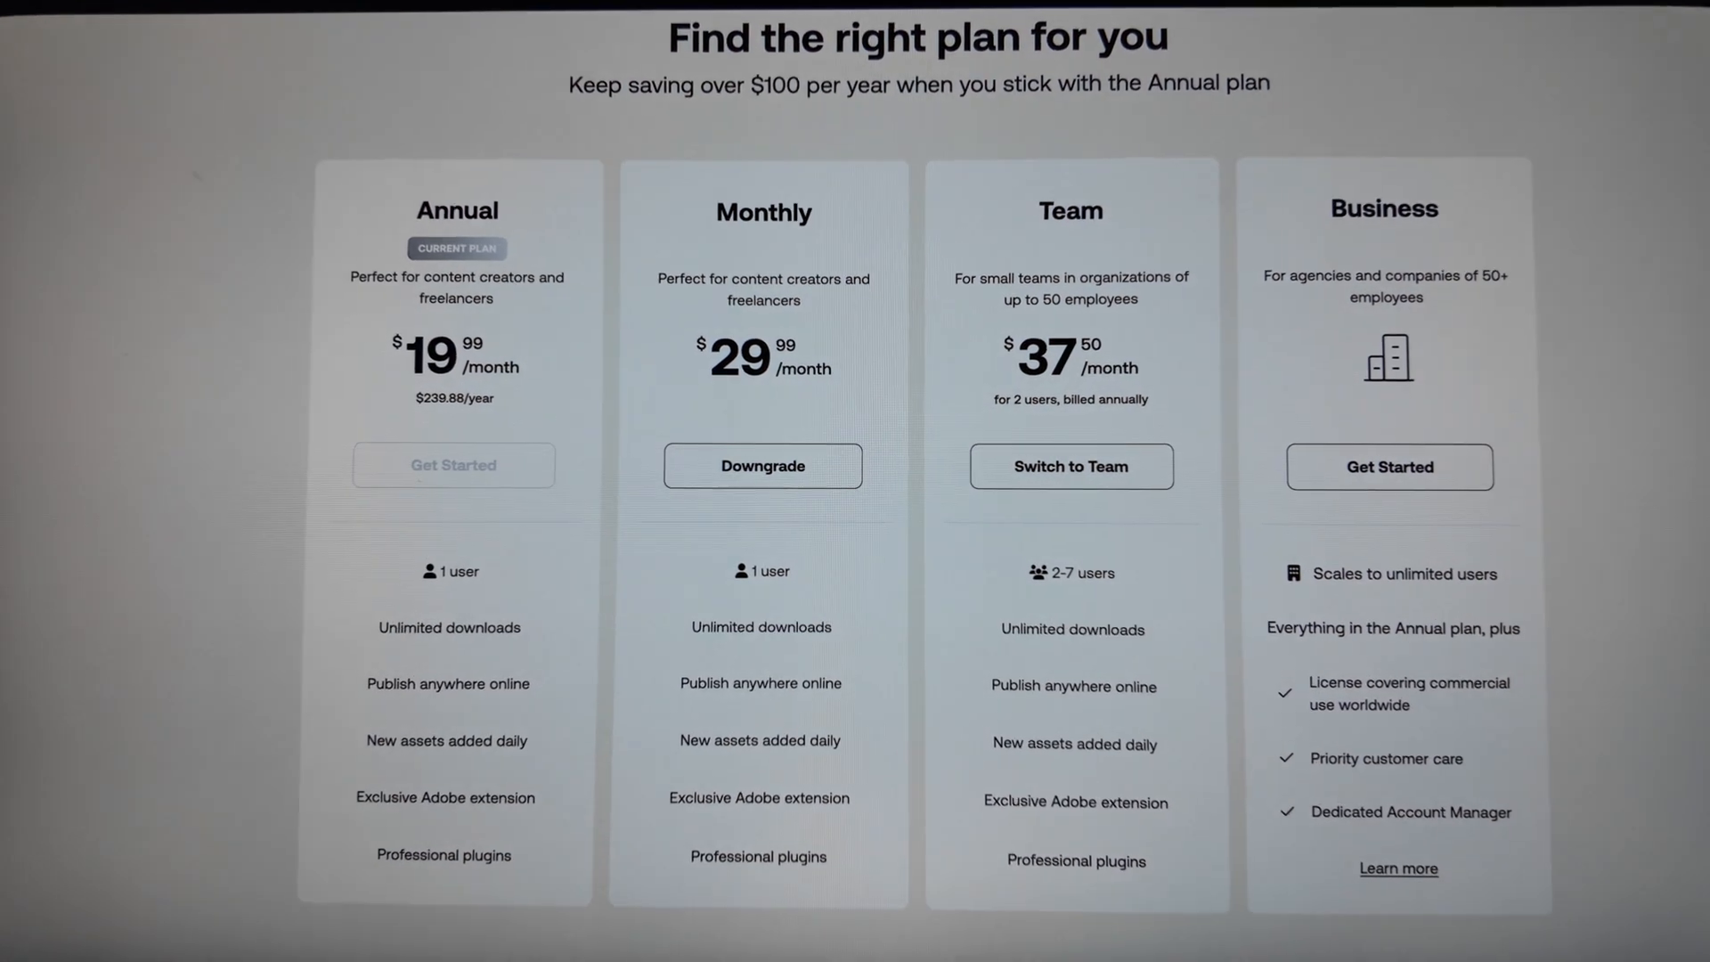
pyautogui.scroll(-3)
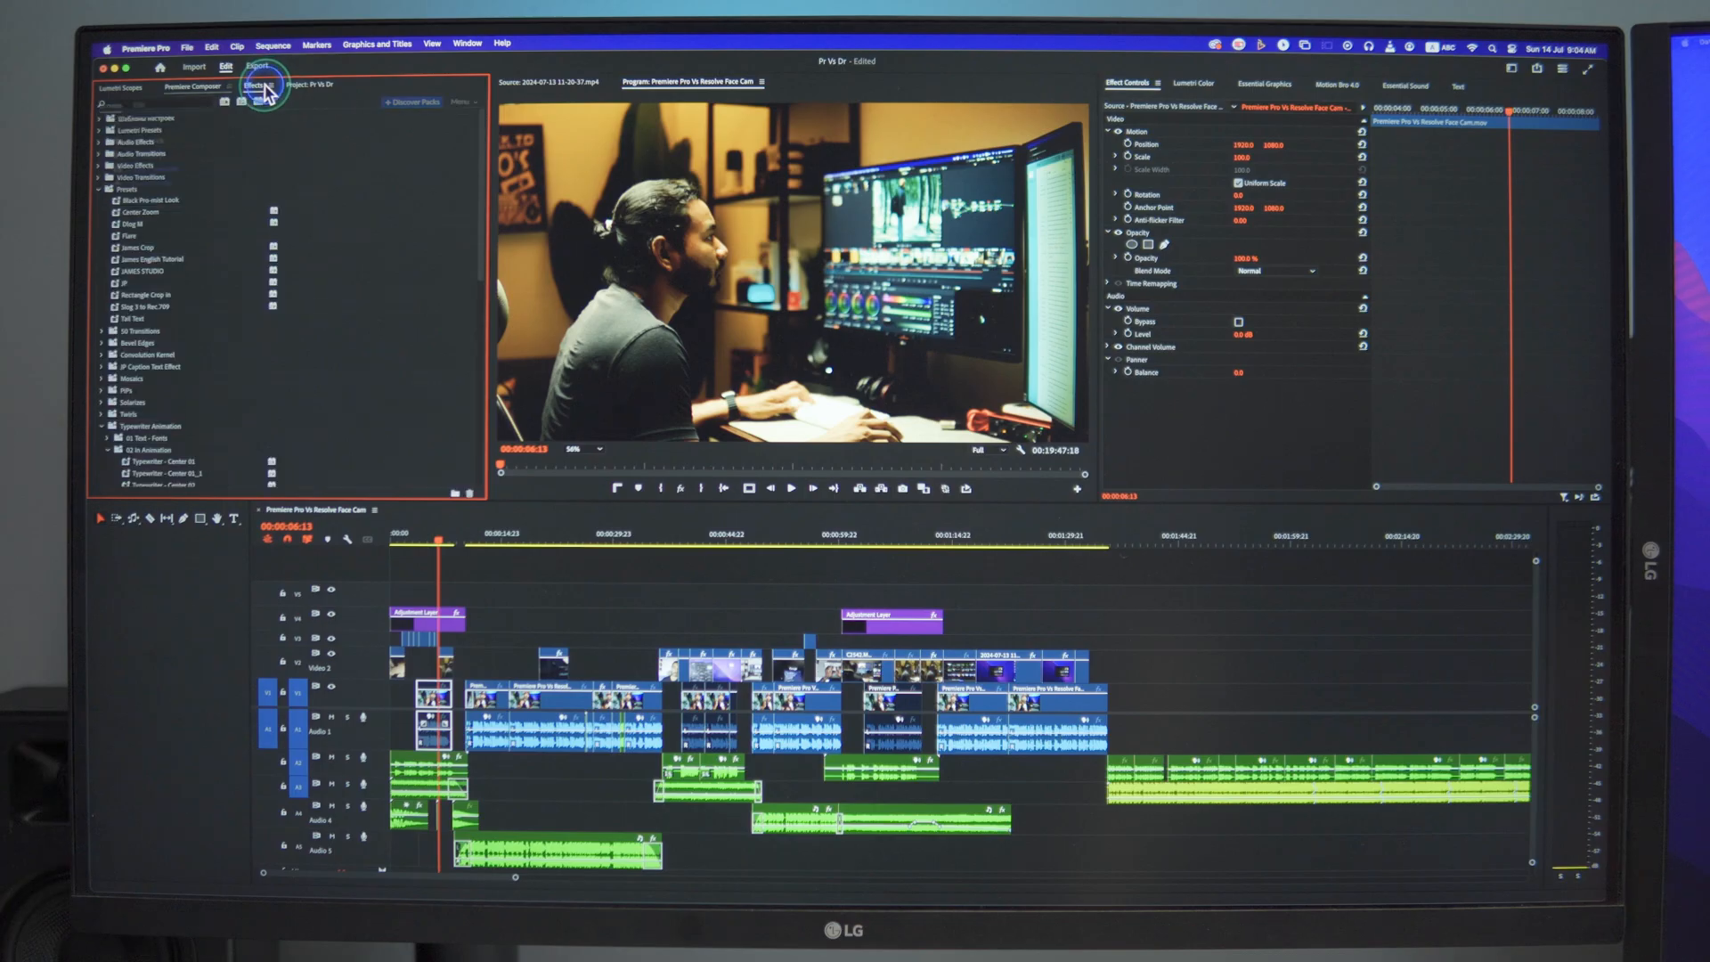
# Show Premiere Pro's Effects panel with effect presets and transitions.
pyautogui.click(258, 87)
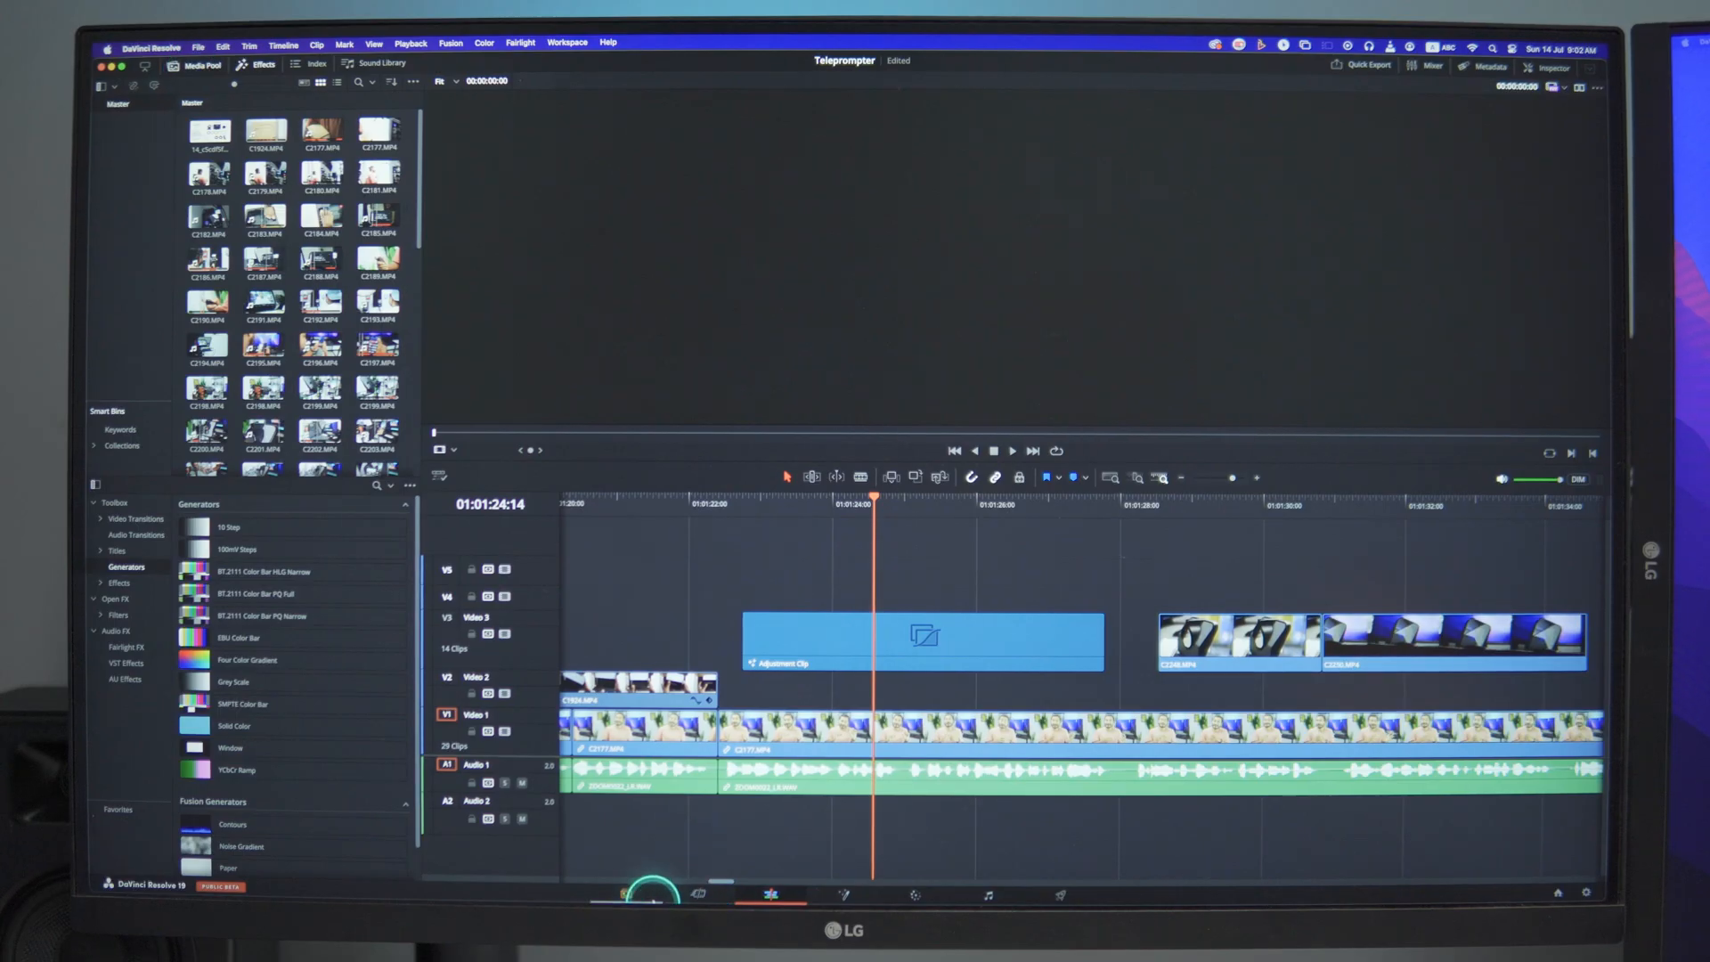
# Switch to the Media page and open the How Much I Earn timeline.
pyautogui.click(627, 894)
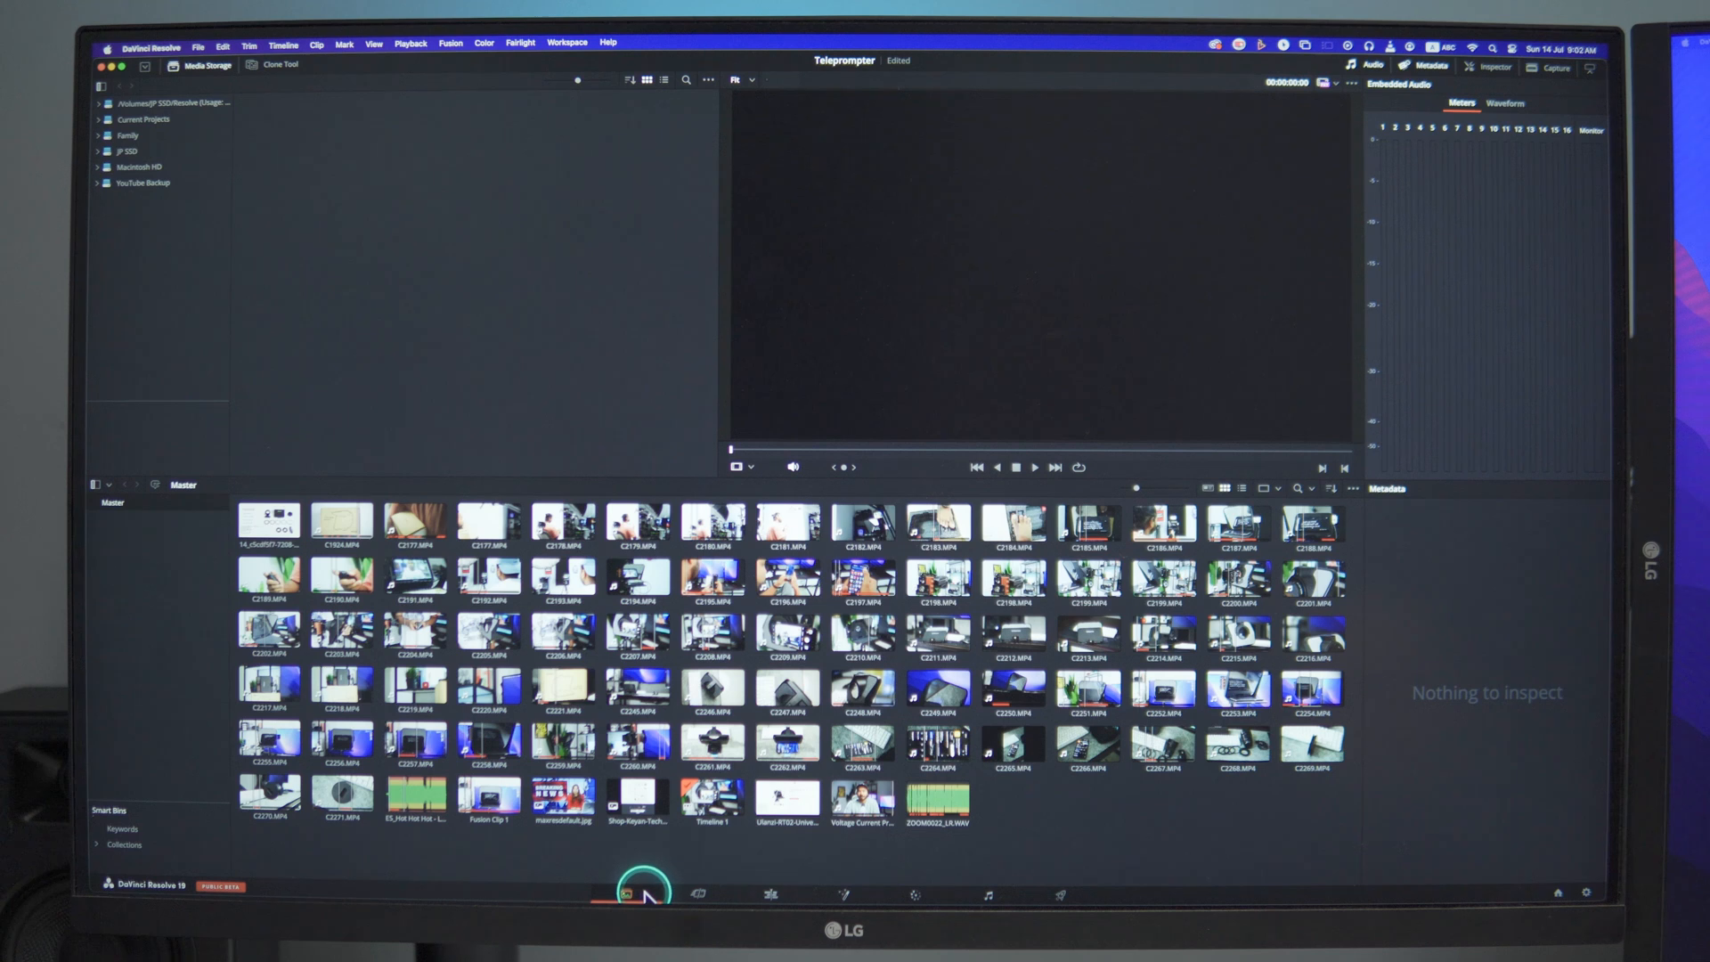
pyautogui.click(175, 65)
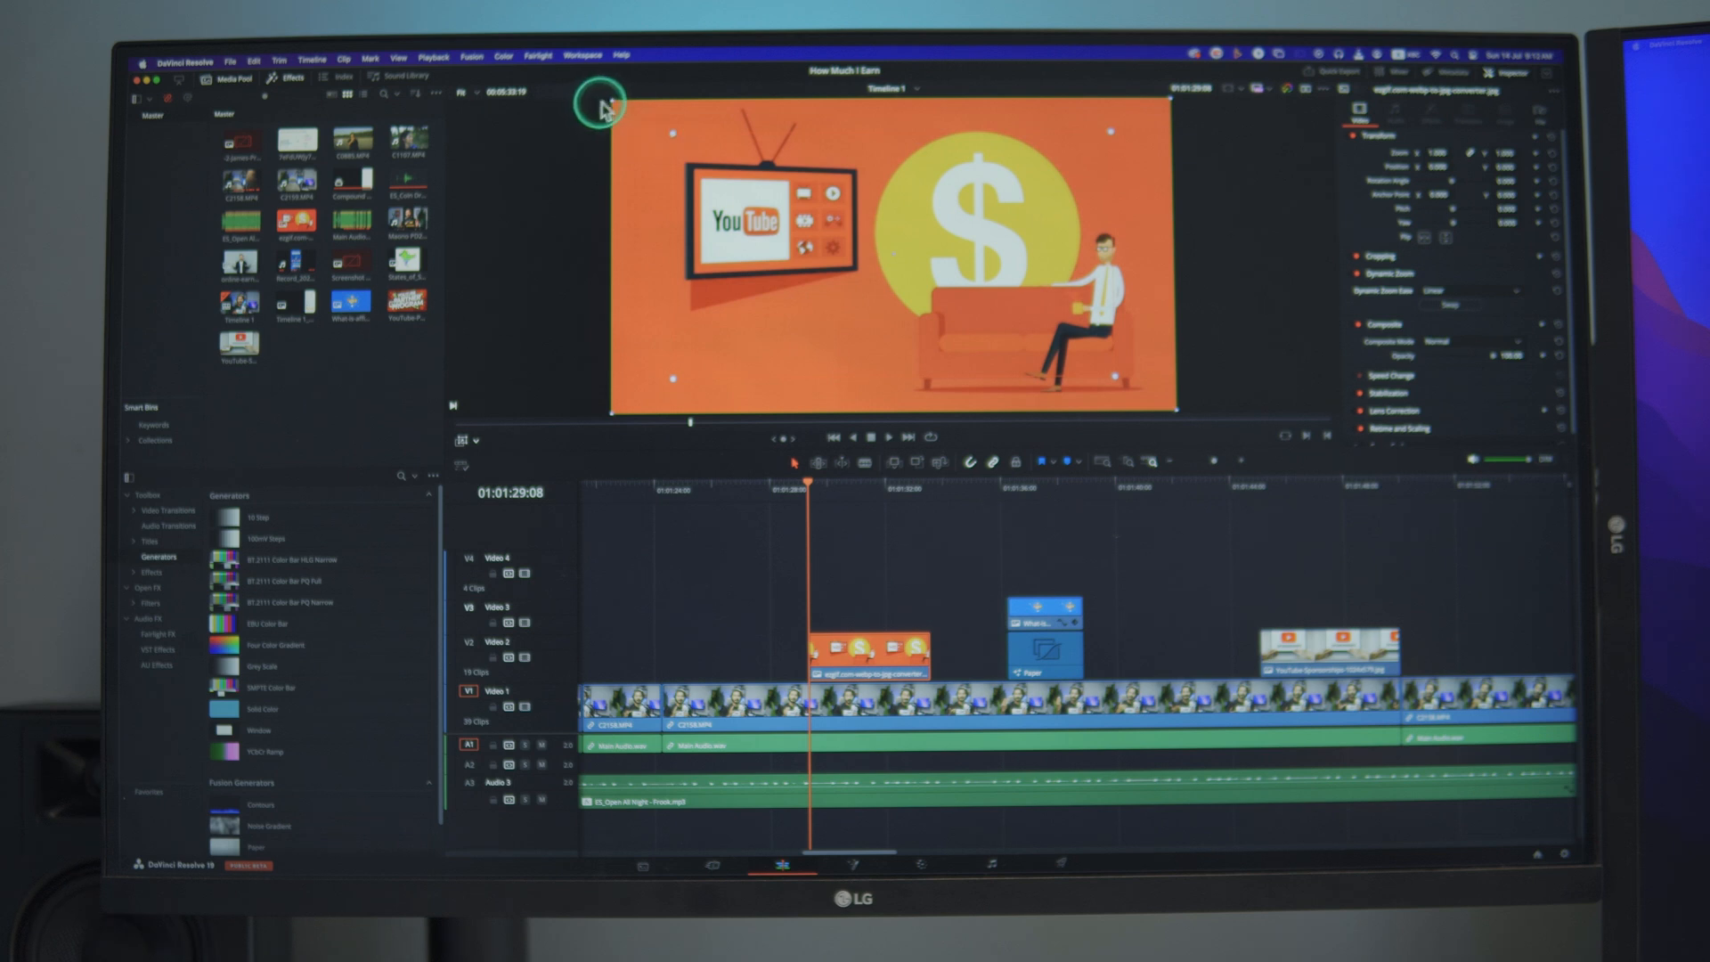
pyautogui.moveTo(829, 693)
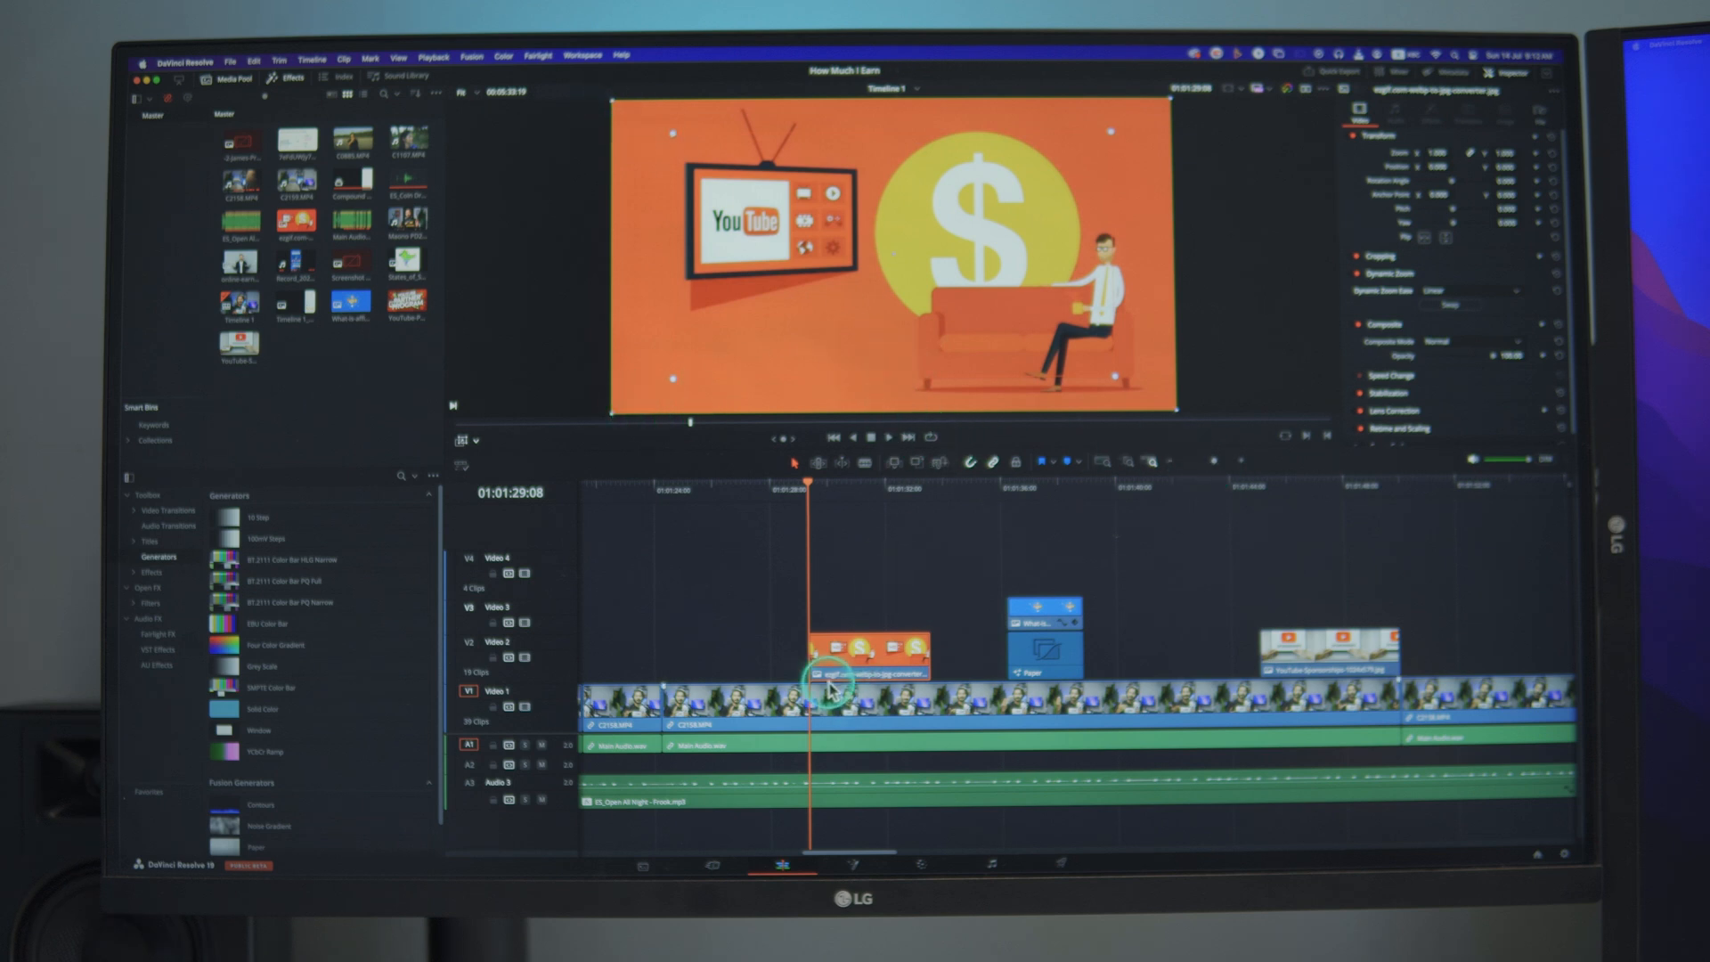